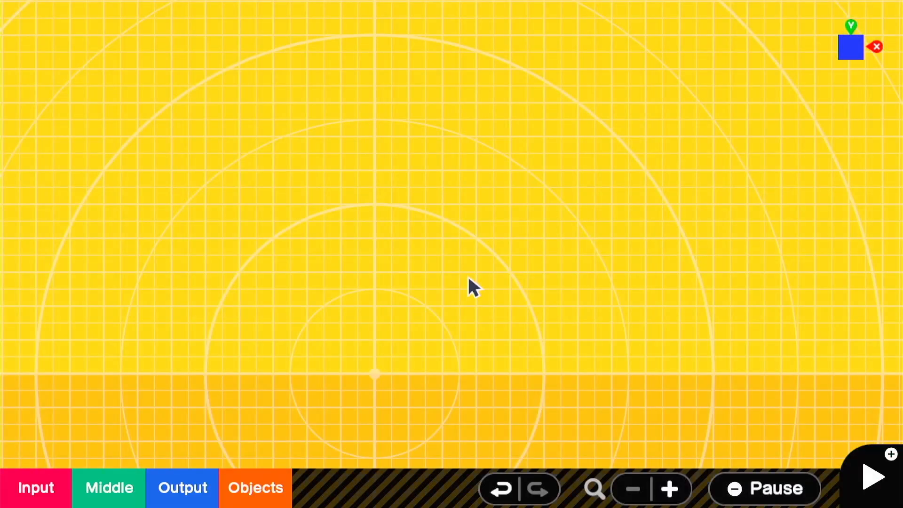
# - Resize the Person to 1.20 × 2.40 × 1.20 m and set the Stick Nodon to analog left-stick Up/Down
pyautogui.click(255, 488)
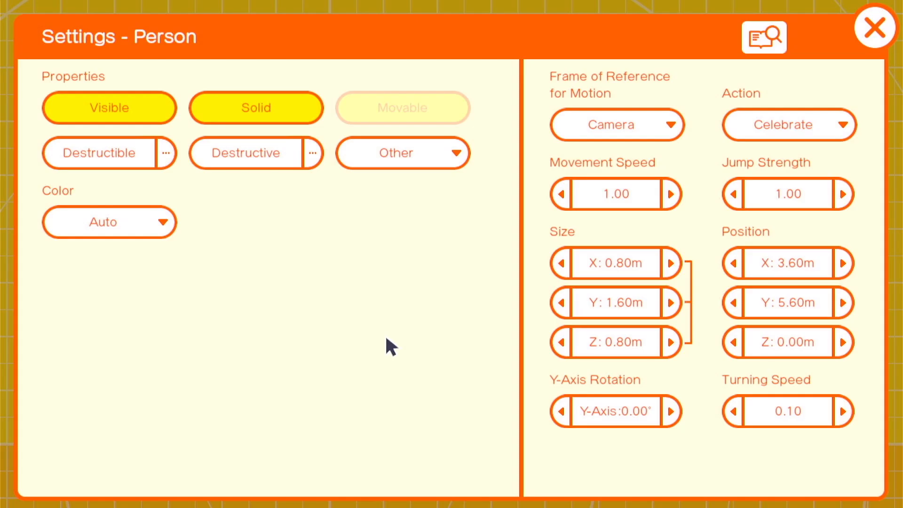
pyautogui.click(670, 303)
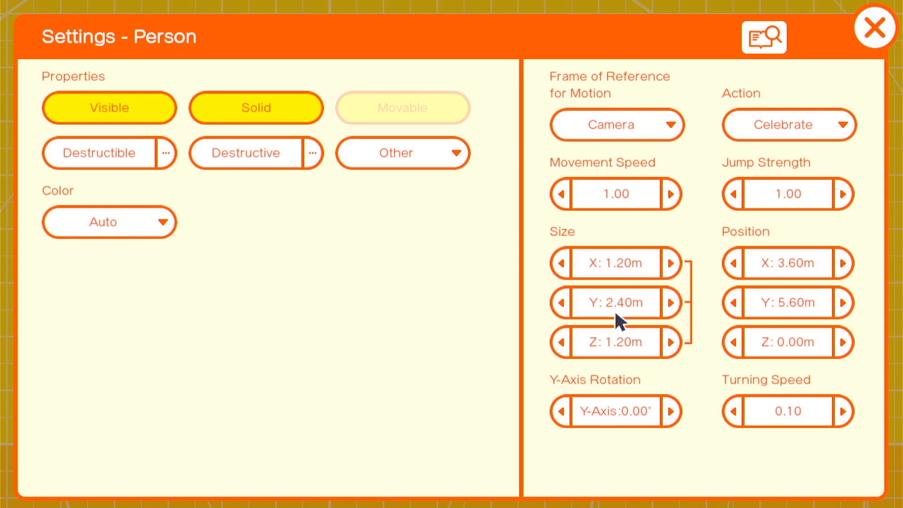
pyautogui.click(875, 28)
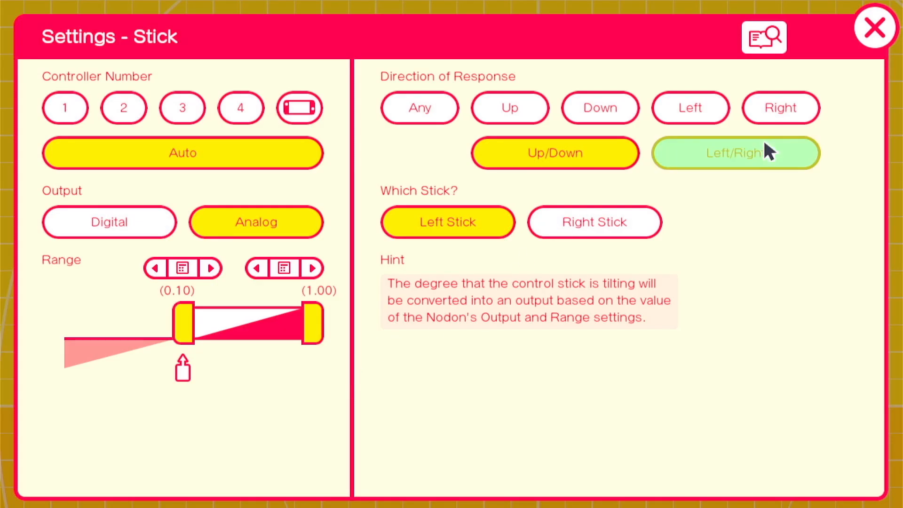
# - Add a Button Press Nodon for the Person and make it invisible at position 0 / 1.20 m
pyautogui.click(874, 27)
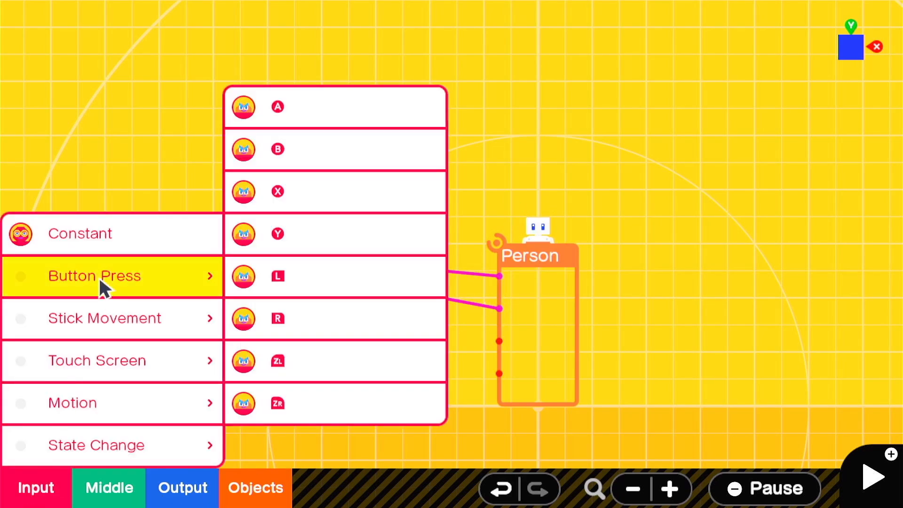
pyautogui.click(277, 107)
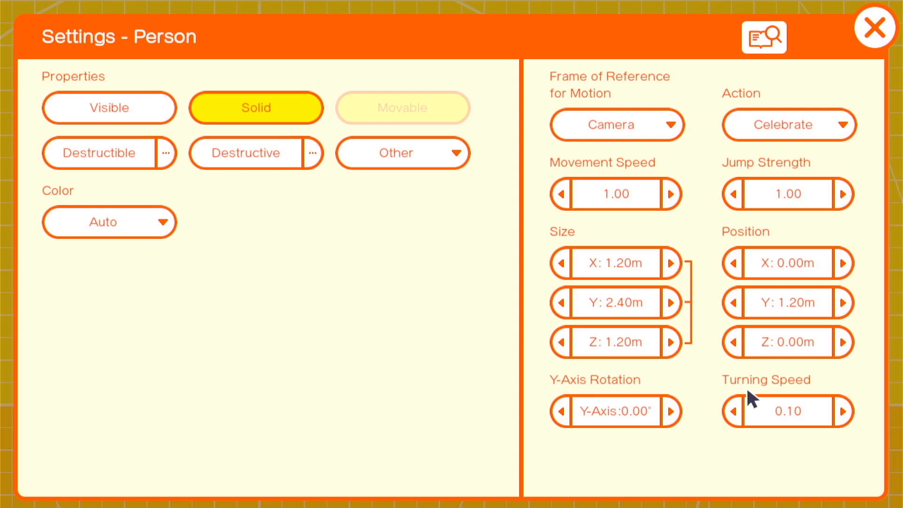
# - Add a hidden, non-solid, non-destructive 0.40 × 1.20 × 0.40 m cylinder with X+▶X- connection
pyautogui.click(874, 27)
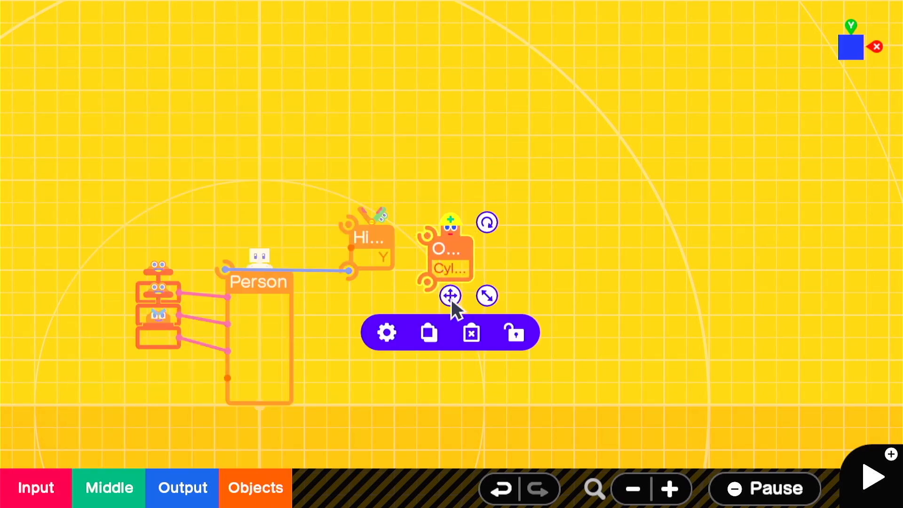
pyautogui.moveTo(450, 296); pyautogui.dragTo(596, 340)
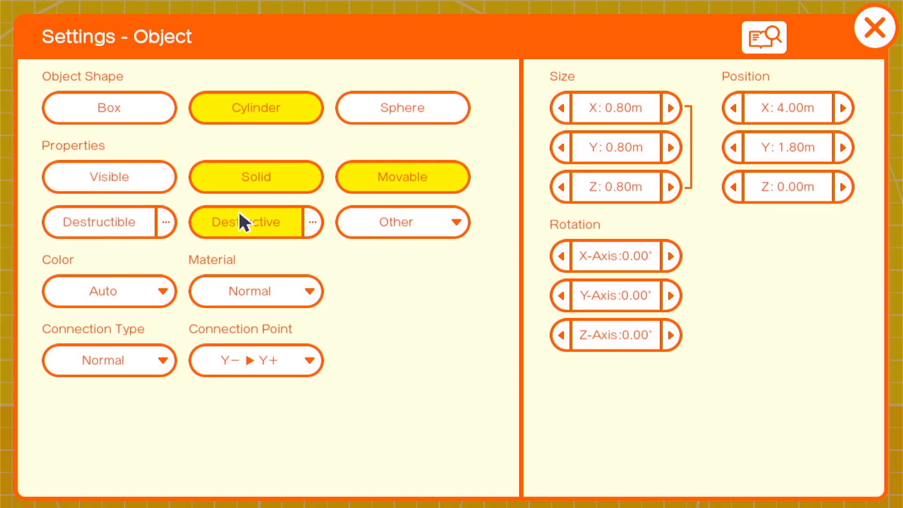
pyautogui.click(255, 222)
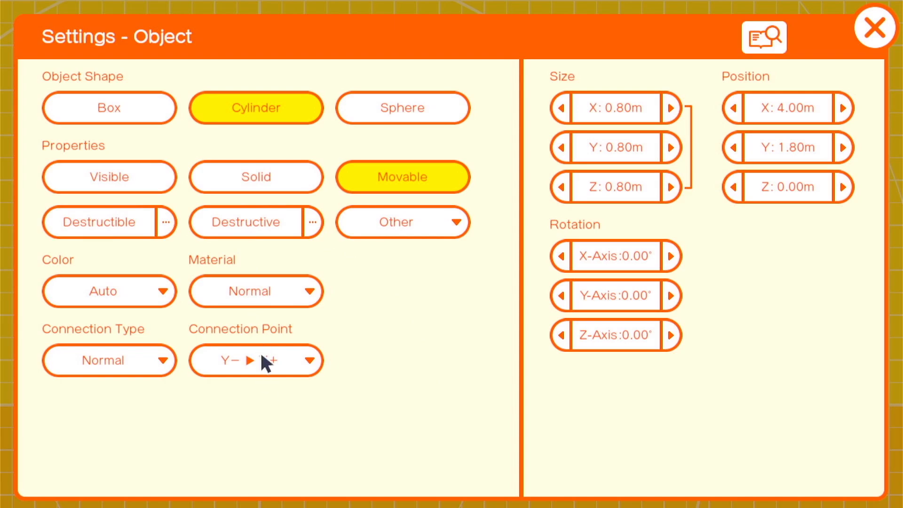
pyautogui.click(256, 361)
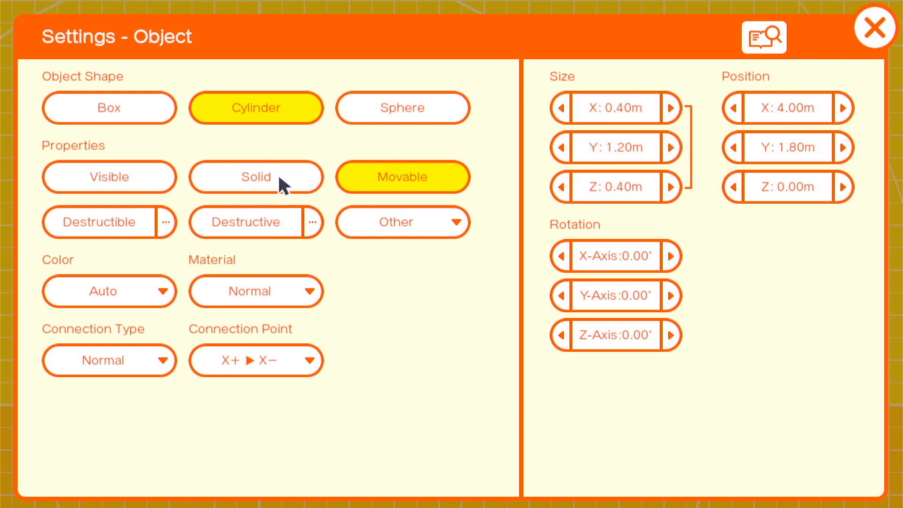
# - Make the second cylinder 0.60 × 1.60 × 0.60 m with X+▶X- connection and Color enabled
pyautogui.click(875, 28)
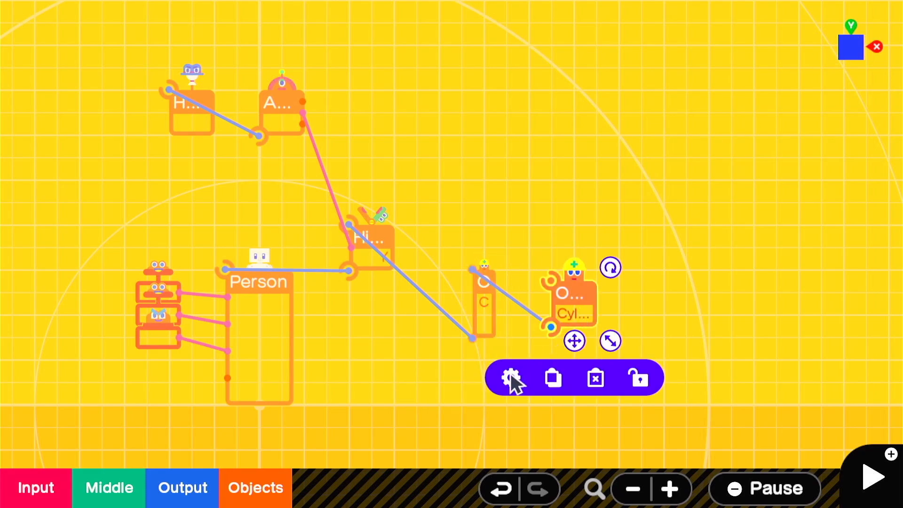
pyautogui.click(509, 378)
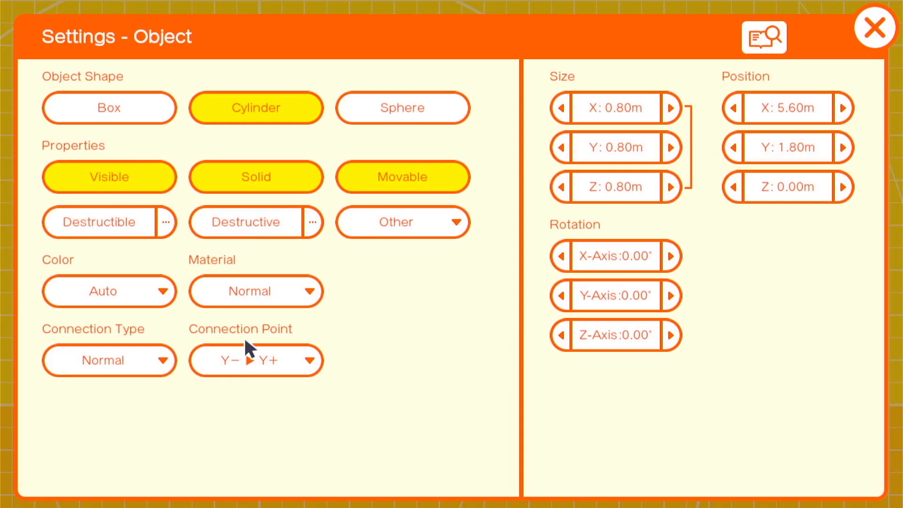
pyautogui.click(256, 361)
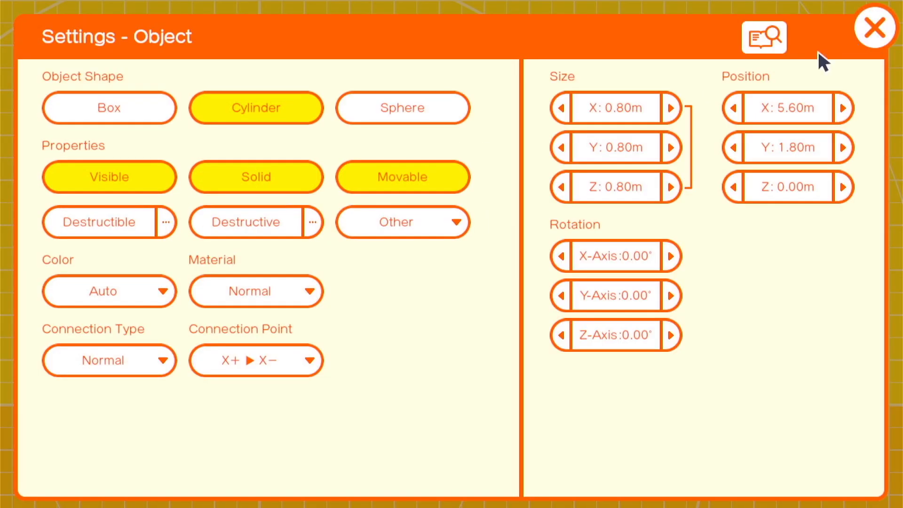
pyautogui.click(560, 108)
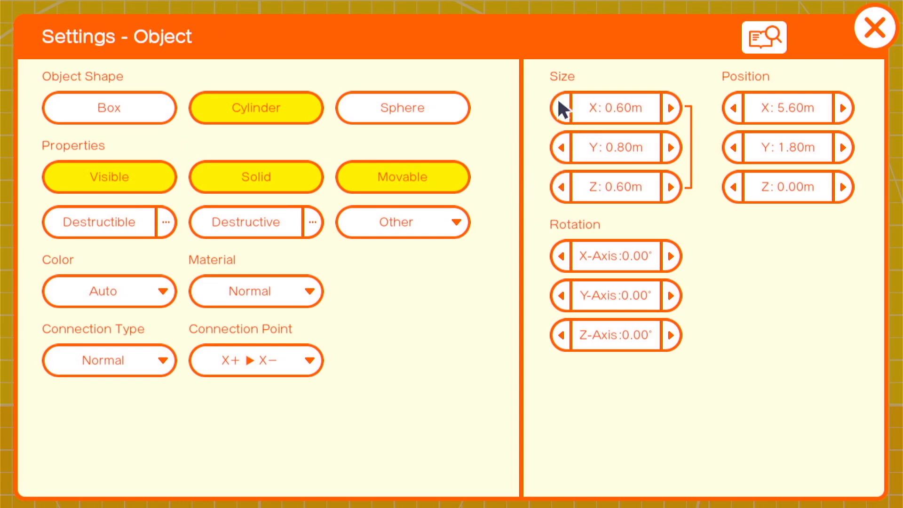
pyautogui.click(670, 147)
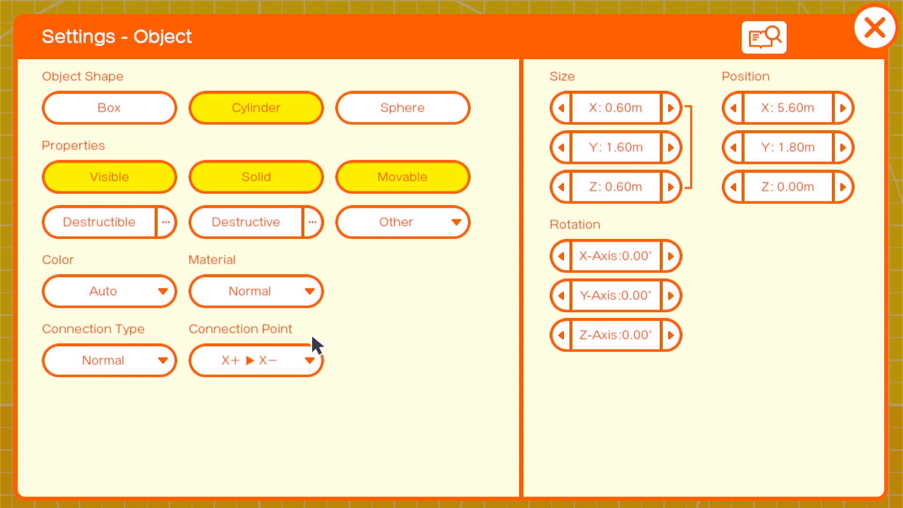
pyautogui.click(108, 290)
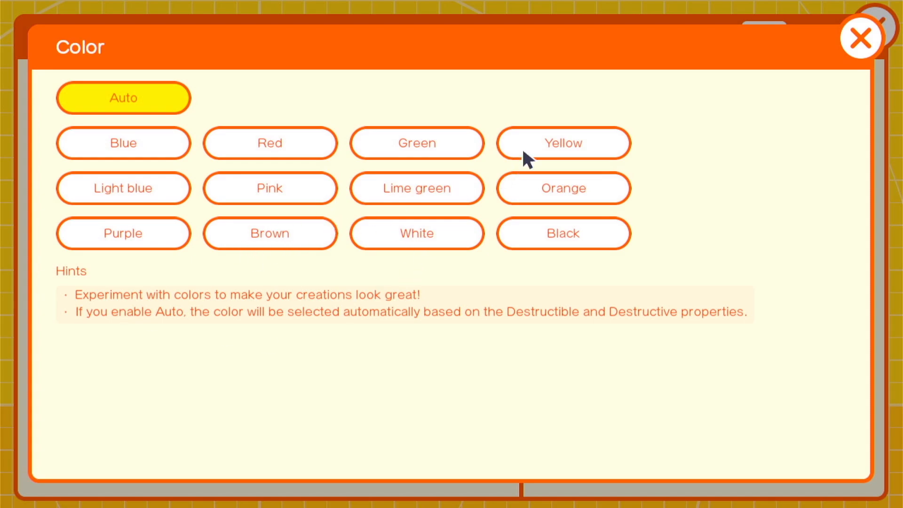
pyautogui.click(861, 38)
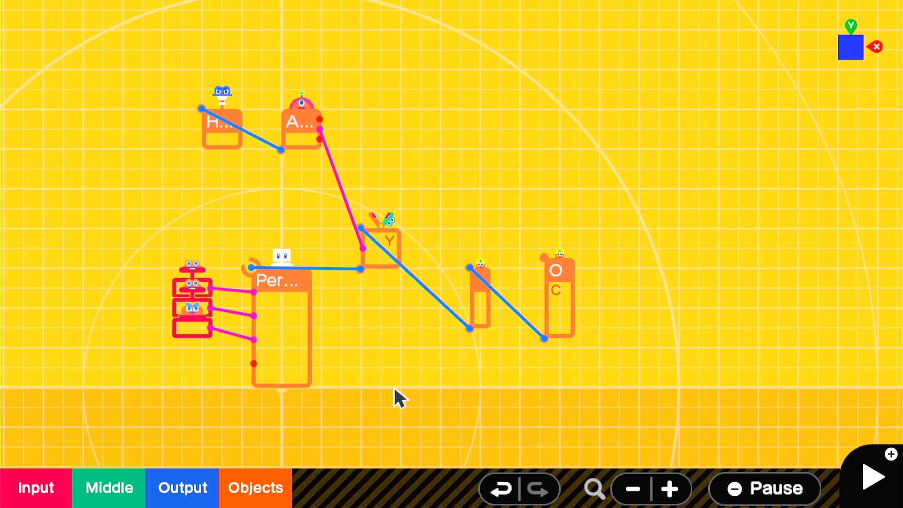
pyautogui.click(255, 487)
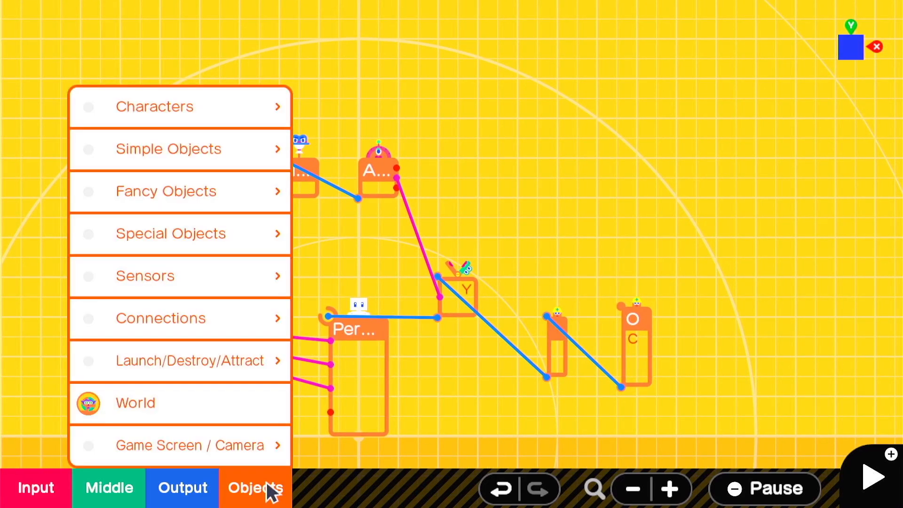
# - Add a Camera Nodon driven by two Right Stick Nodons
pyautogui.click(191, 444)
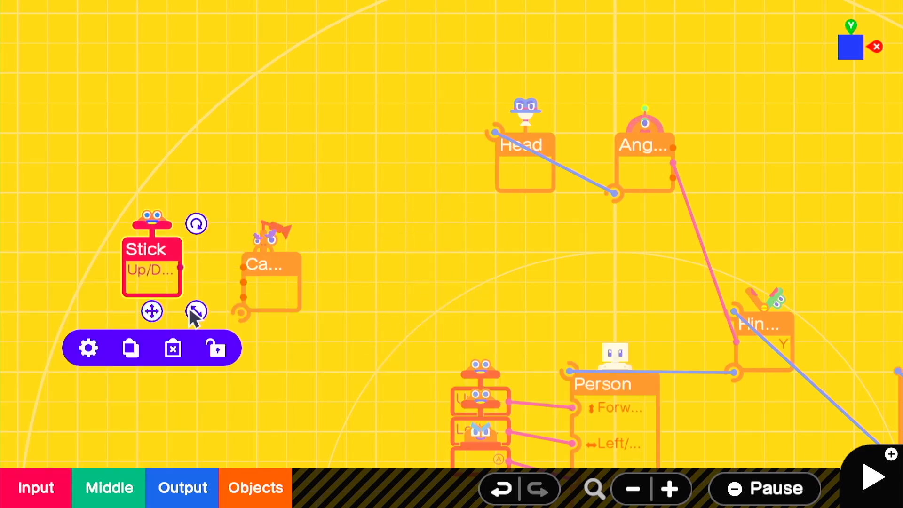
pyautogui.click(87, 347)
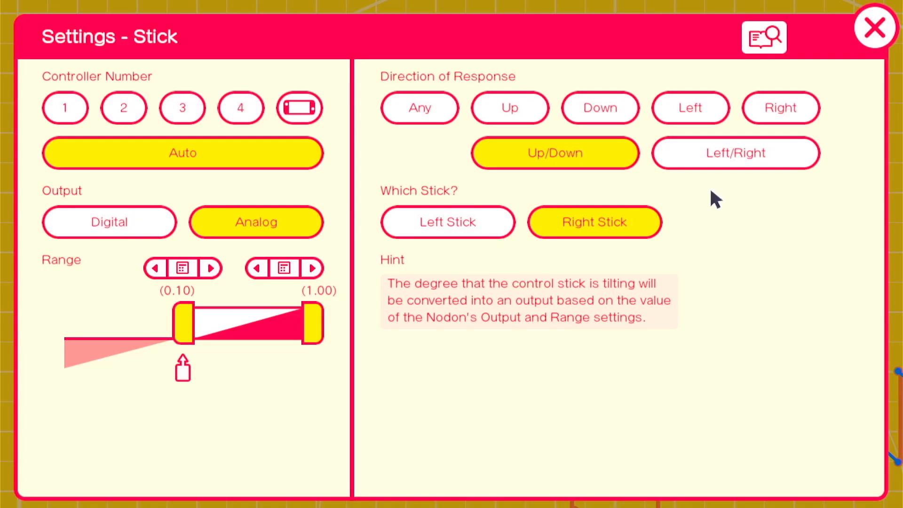
pyautogui.click(874, 27)
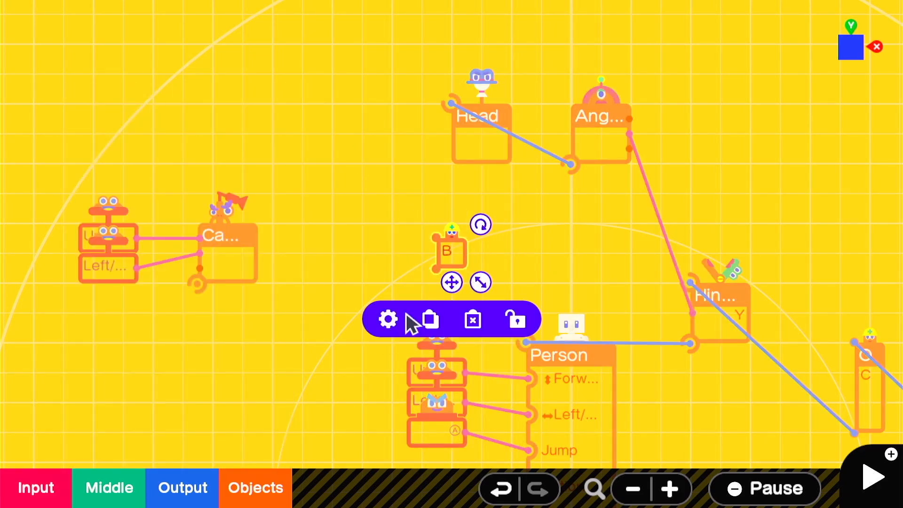
# - Add an invisible, non-destructible 0.10 m box wired to the camera
pyautogui.click(388, 319)
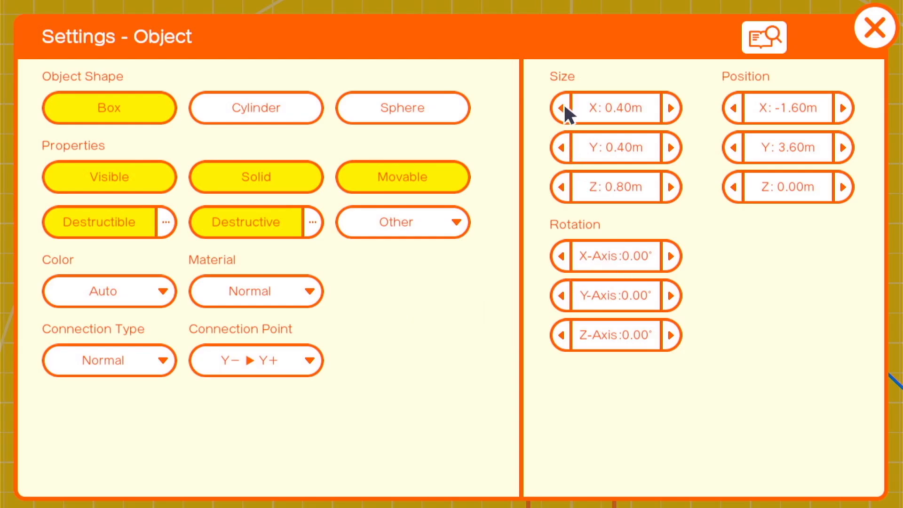
pyautogui.click(100, 221)
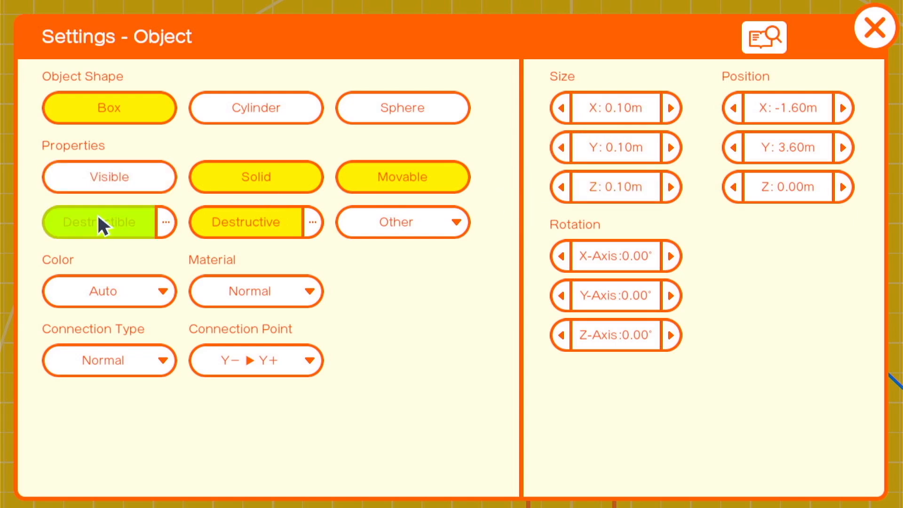
pyautogui.click(875, 27)
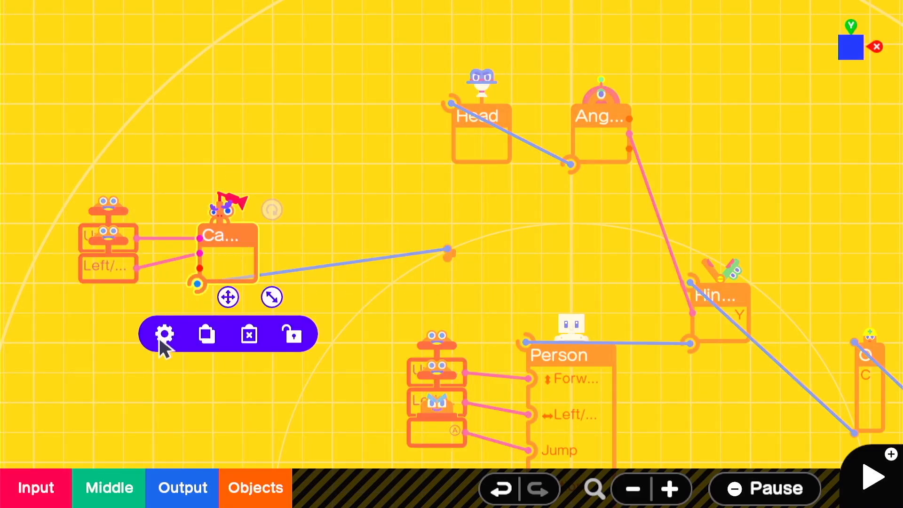
# - Enter -2 as the camera's Z offset distance and check the Constant Nodon outputs 0.25
pyautogui.click(164, 334)
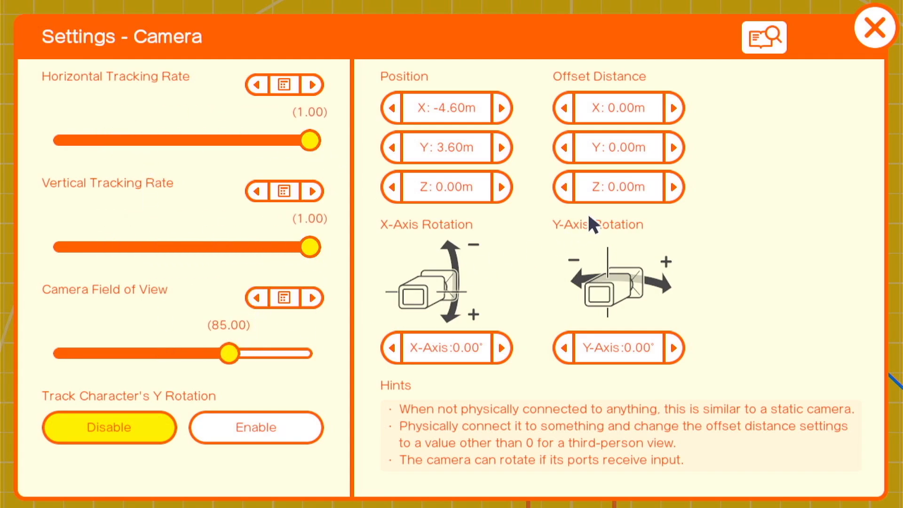
pyautogui.click(618, 187)
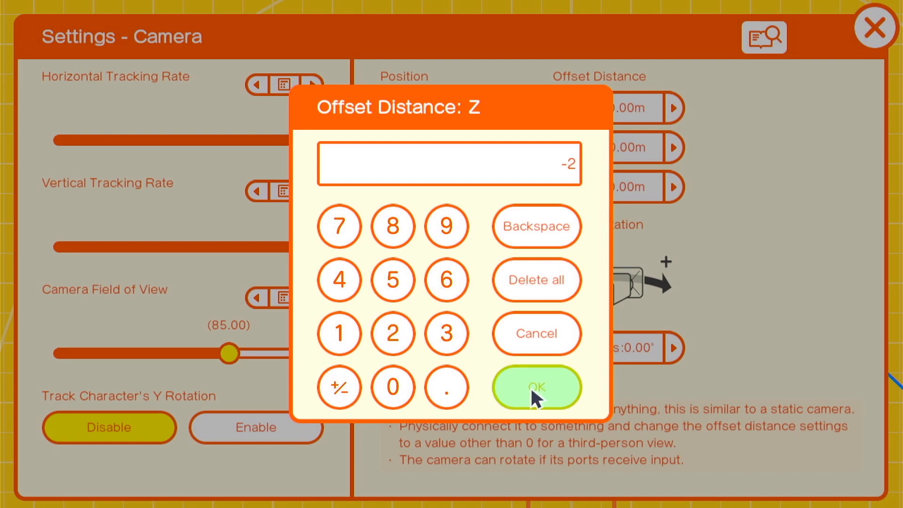
pyautogui.click(536, 387)
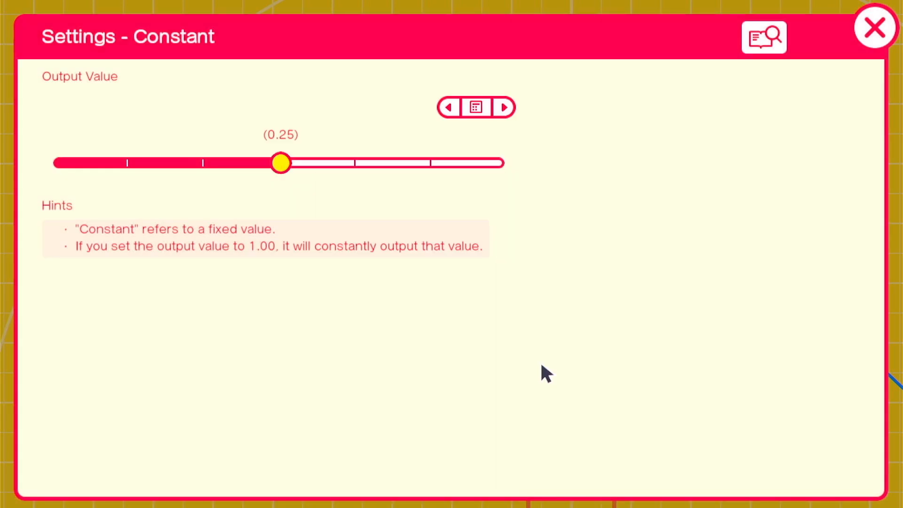
pyautogui.click(875, 27)
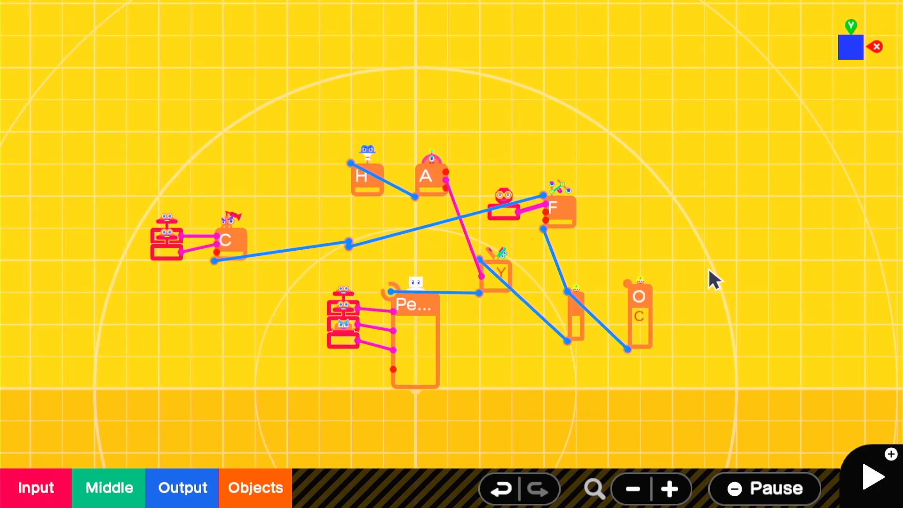
pyautogui.click(872, 476)
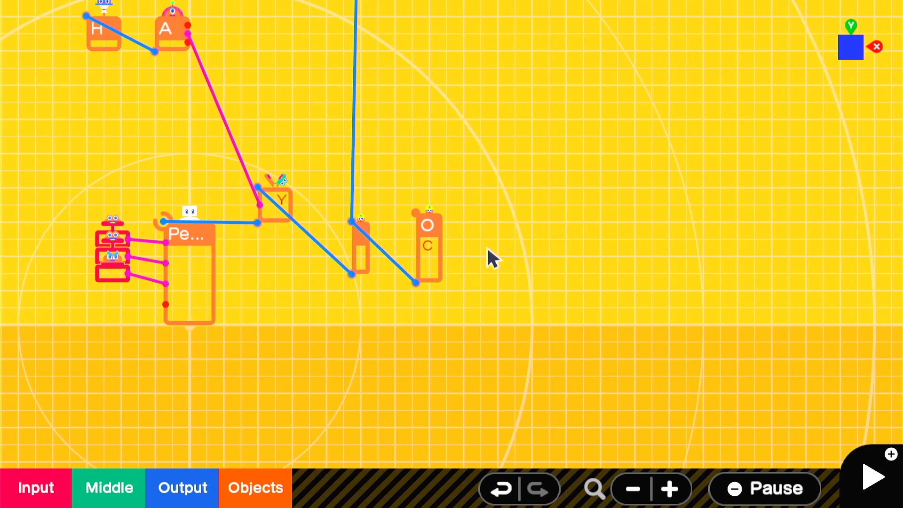
# - Make the blaster cylinder black, non-solid, 0.2 m thick at X 8.20, then test play
pyautogui.click(255, 487)
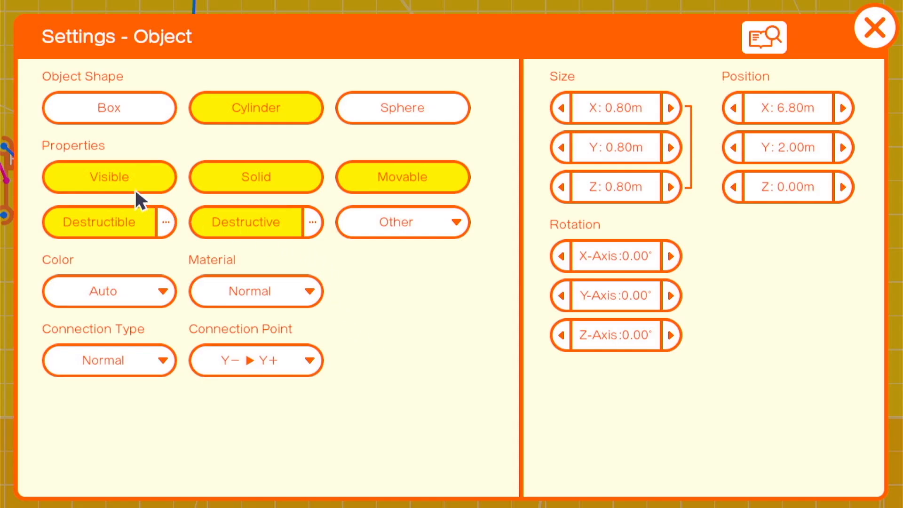
pyautogui.click(255, 360)
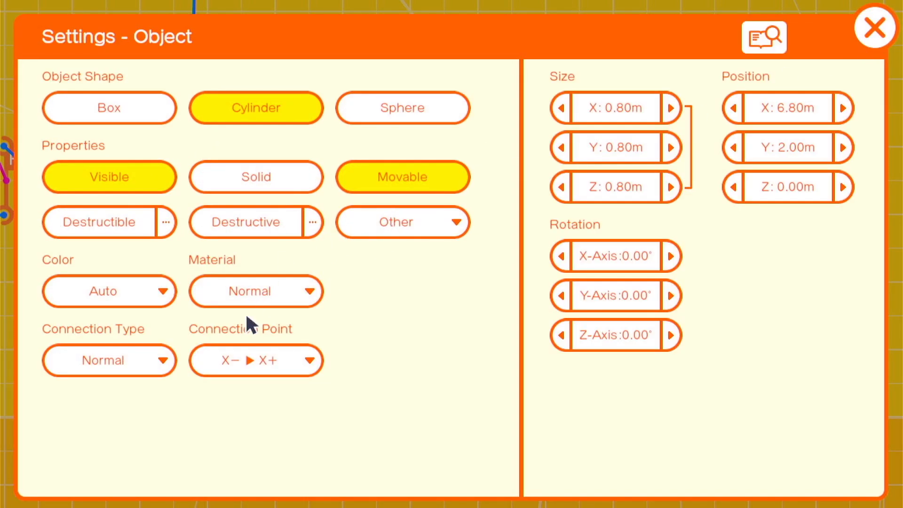
pyautogui.click(108, 291)
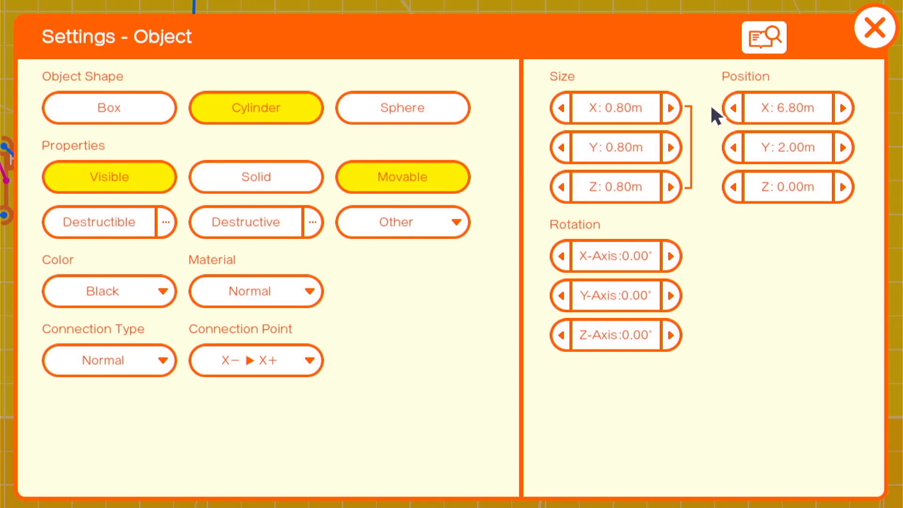
pyautogui.click(560, 108)
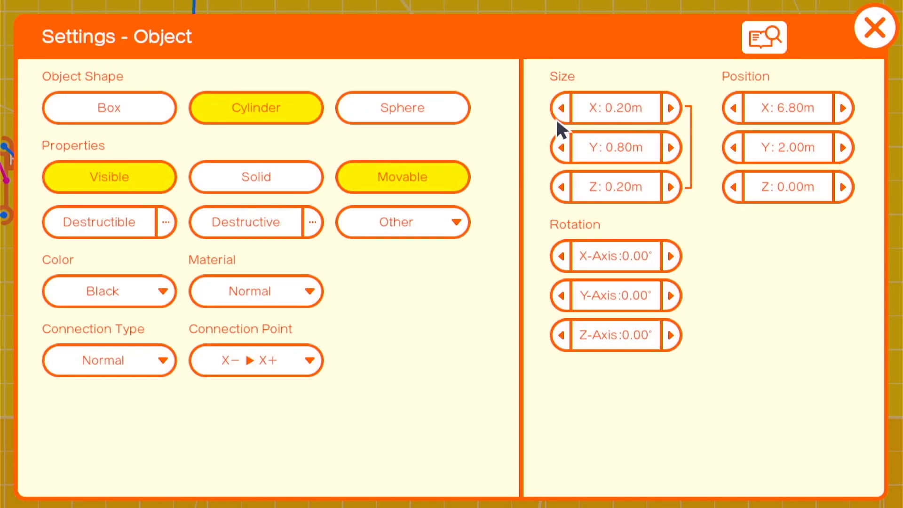
pyautogui.click(875, 28)
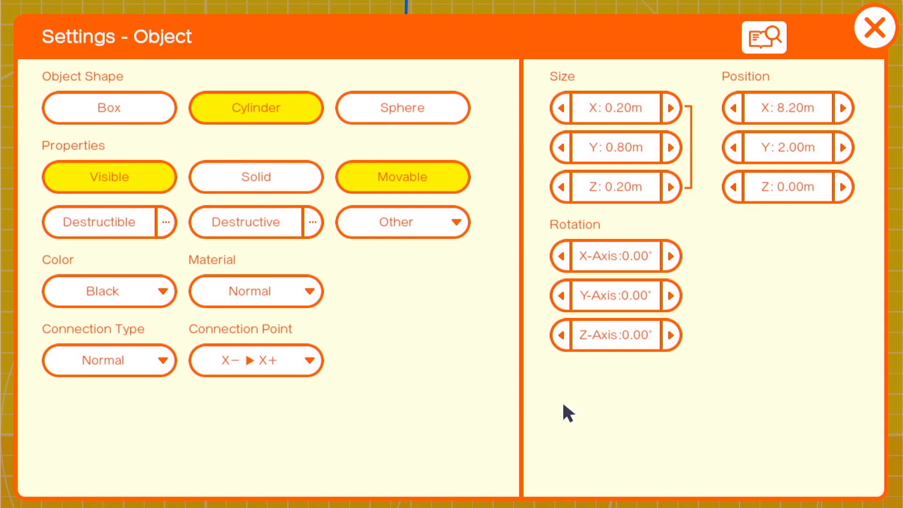
pyautogui.click(616, 256)
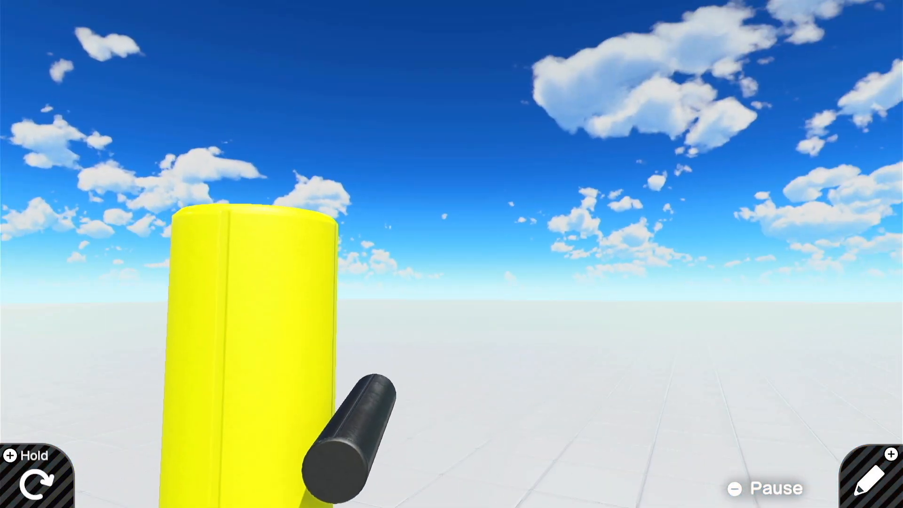
pyautogui.click(867, 480)
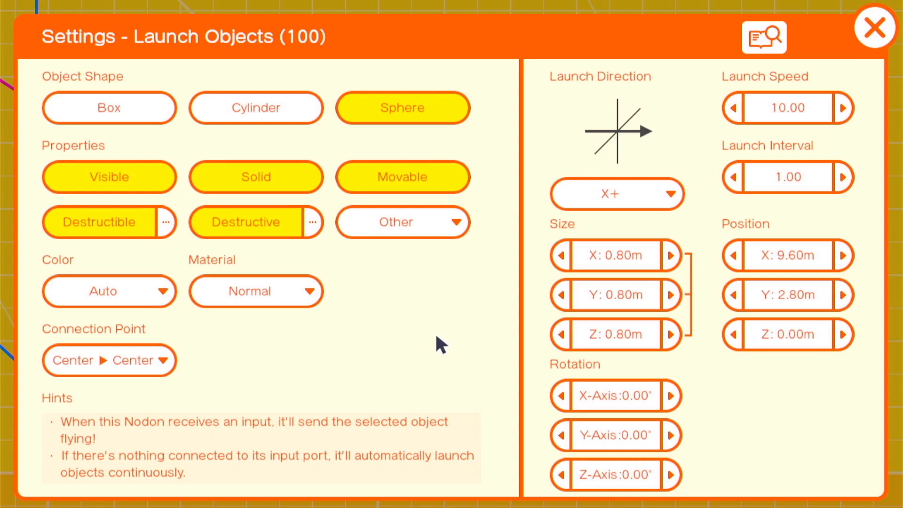
# - Set the launcher to Y+, speed 100, Black, Y−▶Y+, interval 0.1, sphere size 0.2
pyautogui.click(108, 291)
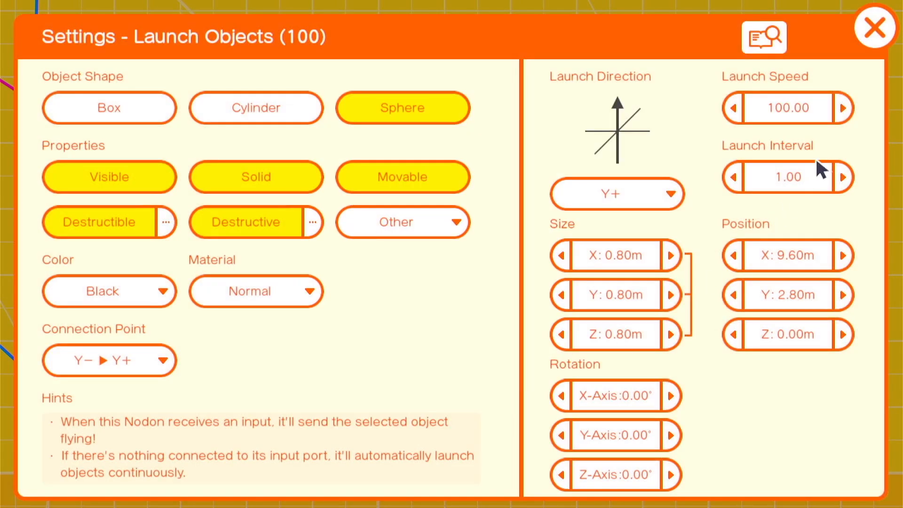
pyautogui.click(788, 176)
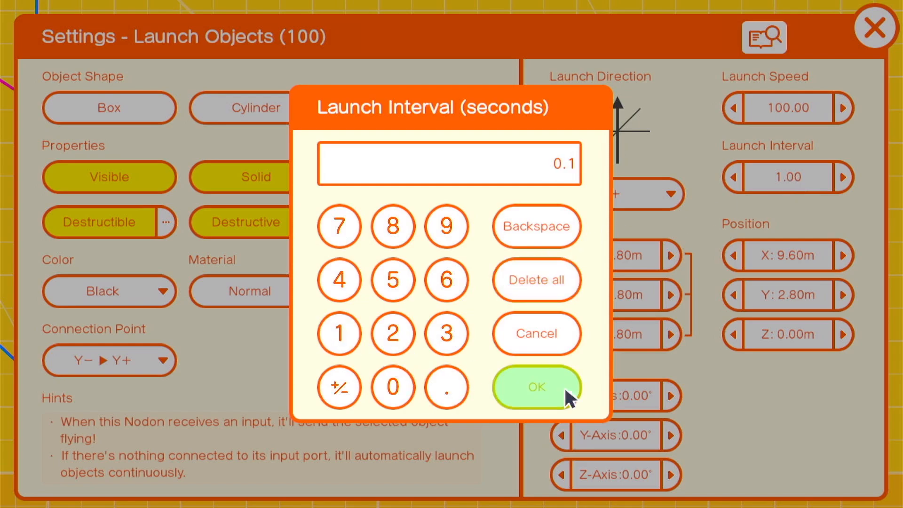
pyautogui.click(536, 386)
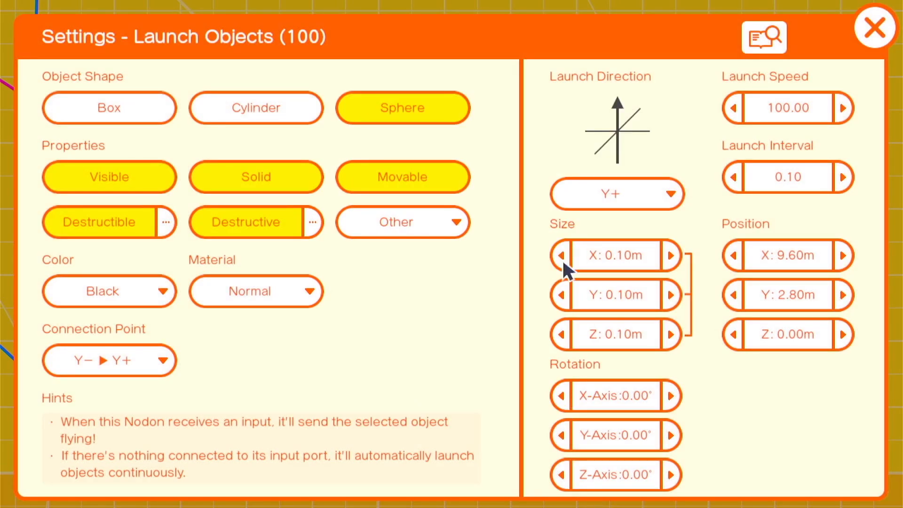
pyautogui.click(670, 255)
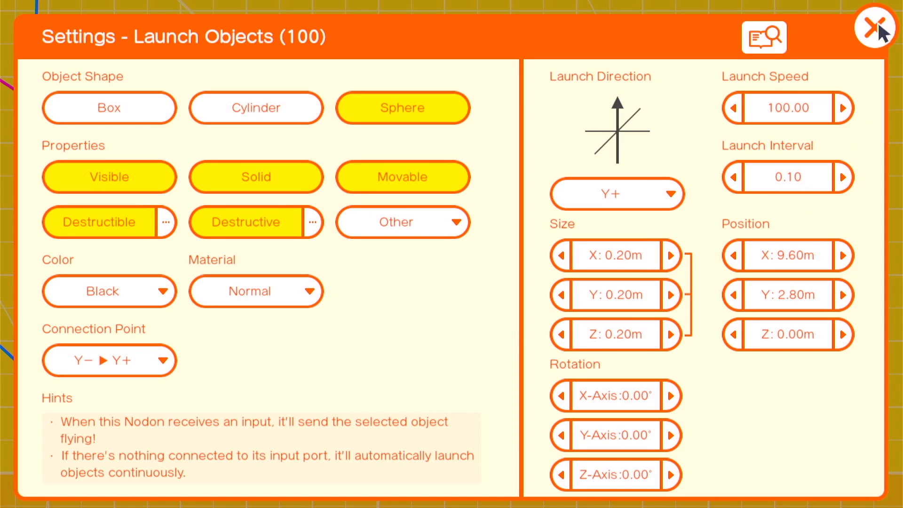
pyautogui.click(875, 27)
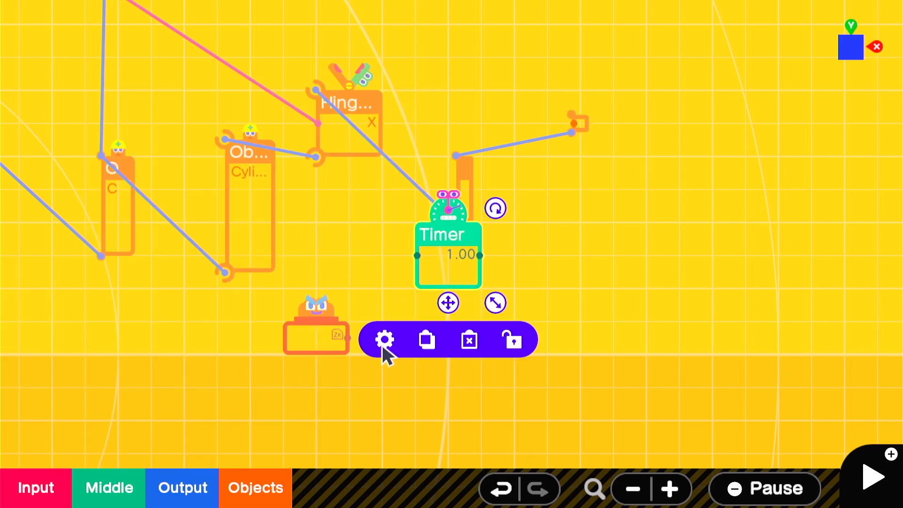
# - Change the Timer Nodon's time from 1.00 to 0.10 seconds
pyautogui.click(384, 338)
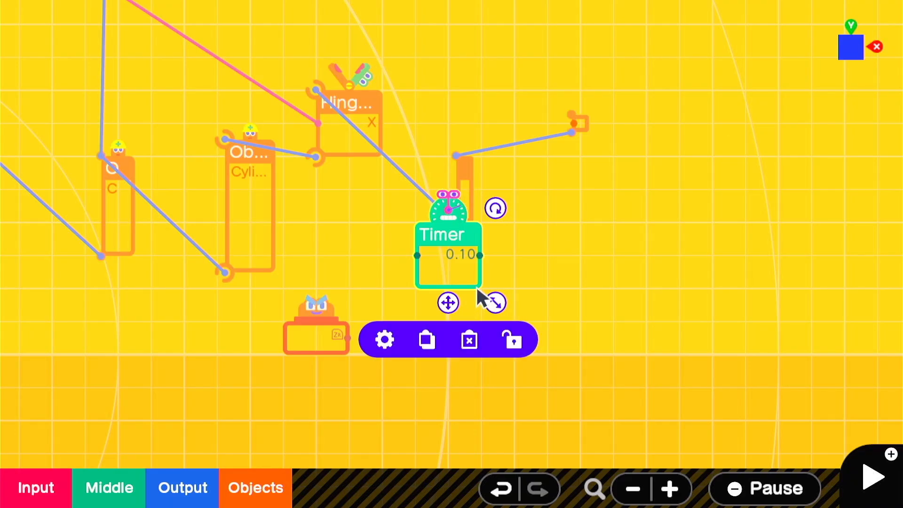
pyautogui.moveTo(448, 254); pyautogui.dragTo(415, 334)
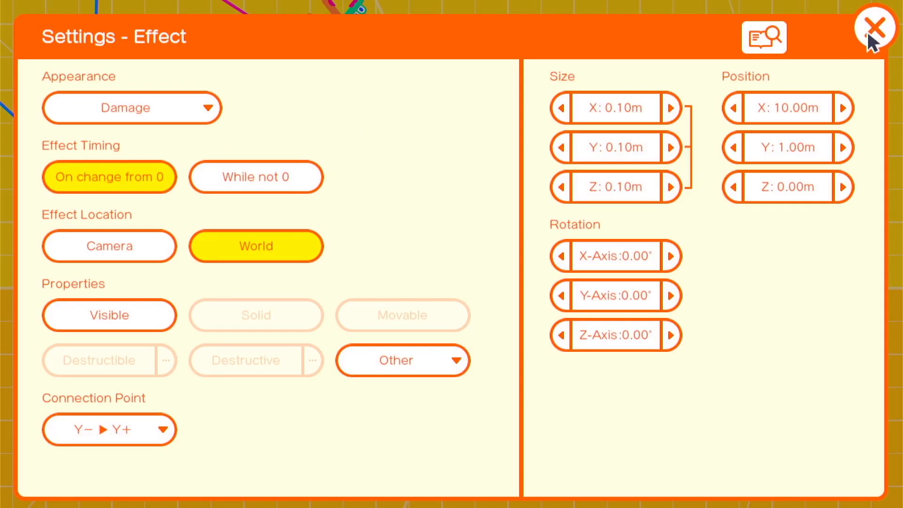
pyautogui.click(876, 28)
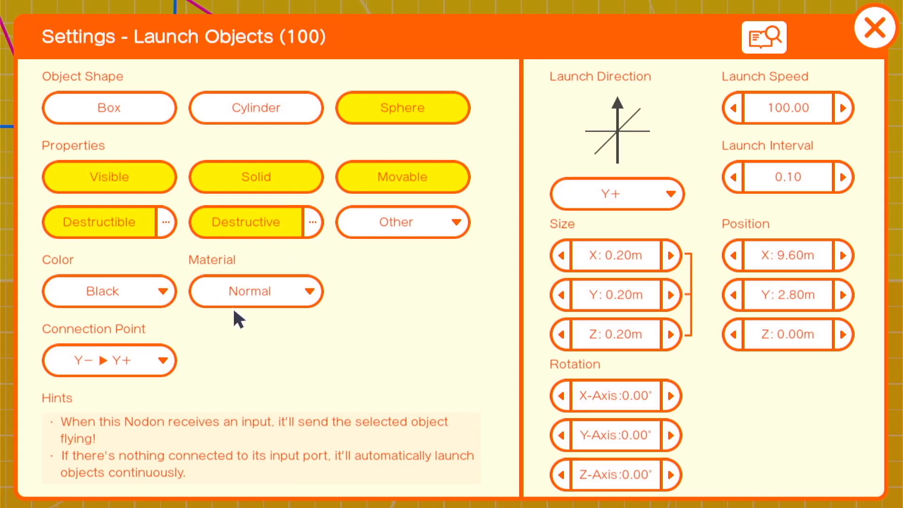
pyautogui.click(875, 27)
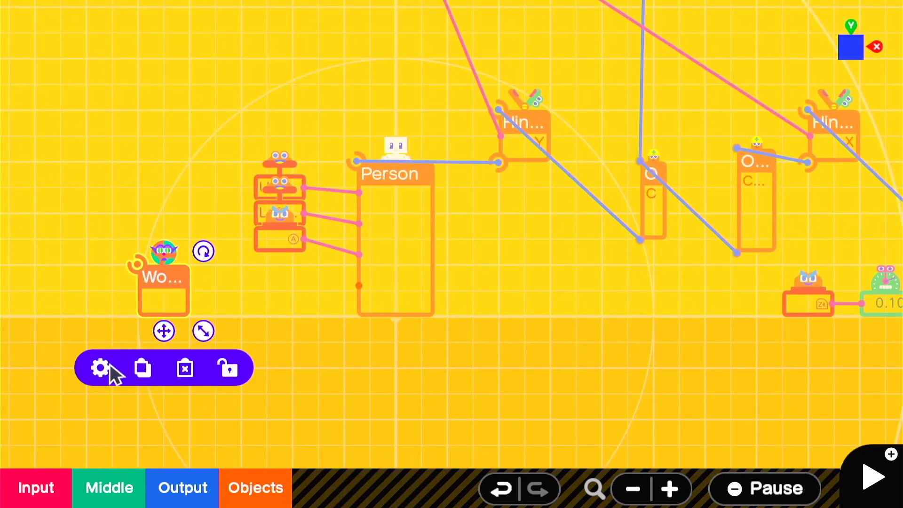
pyautogui.click(100, 368)
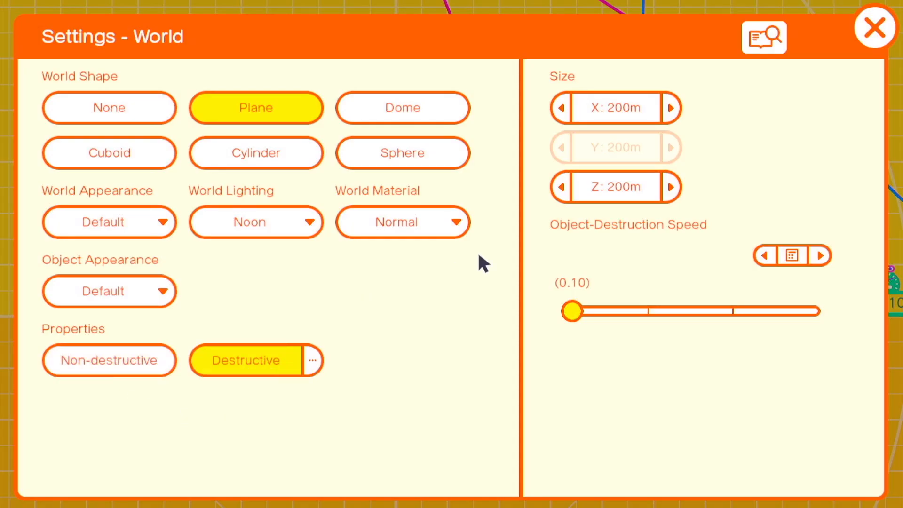
pyautogui.click(875, 27)
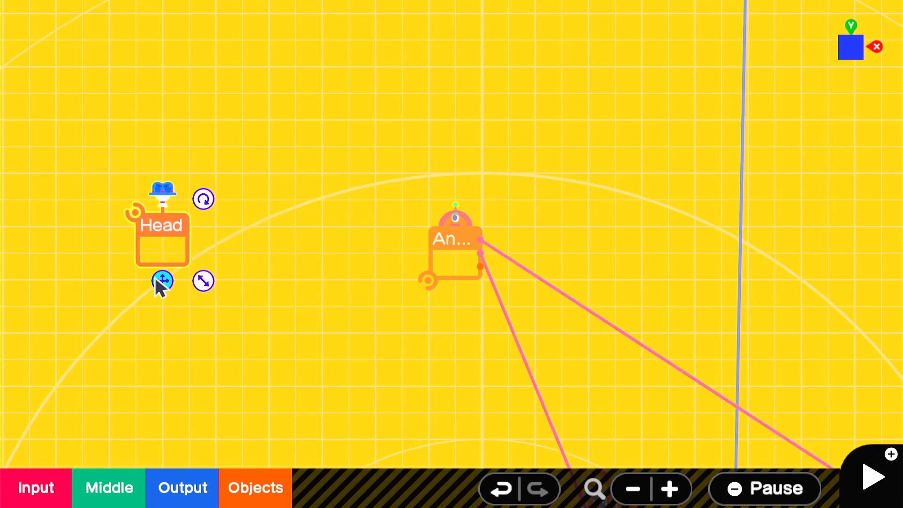
# - Reposition the Head Nodon and connect the box object Manual, Center ▶ Z+
pyautogui.click(255, 488)
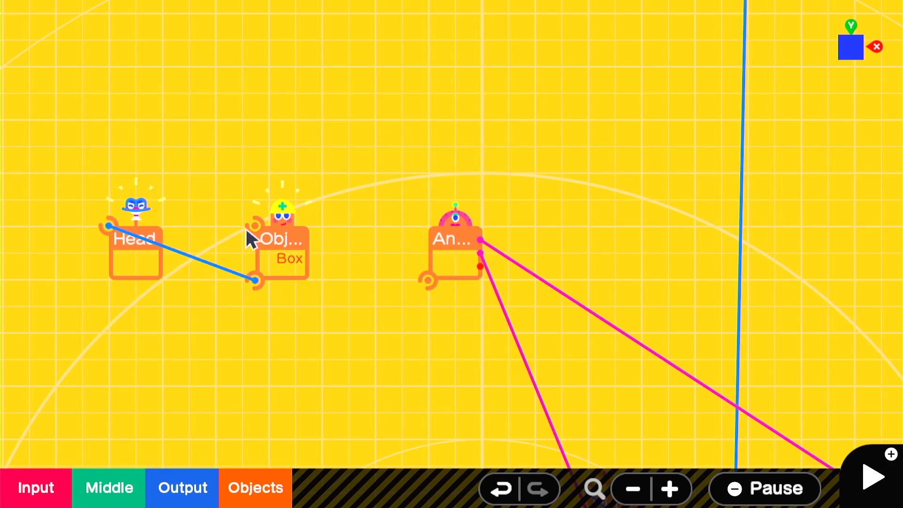
pyautogui.moveTo(259, 280); pyautogui.dragTo(428, 281)
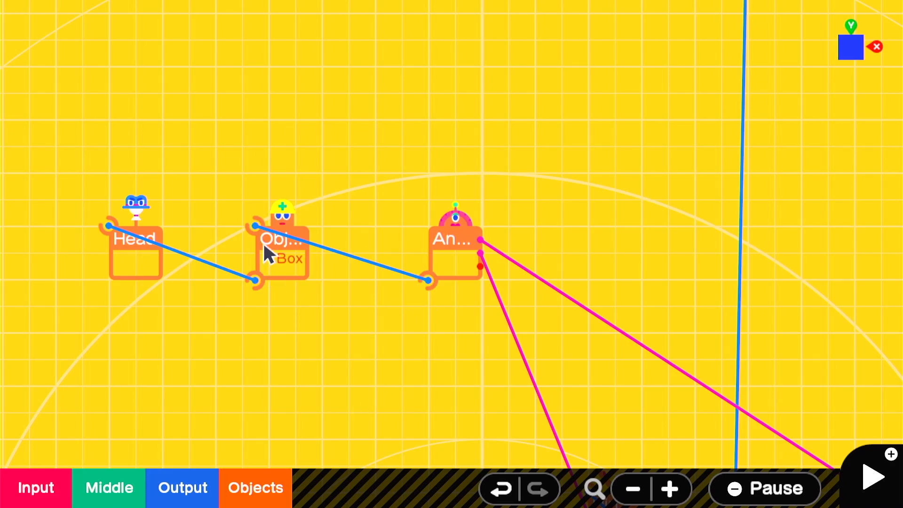
pyautogui.doubleClick(282, 237)
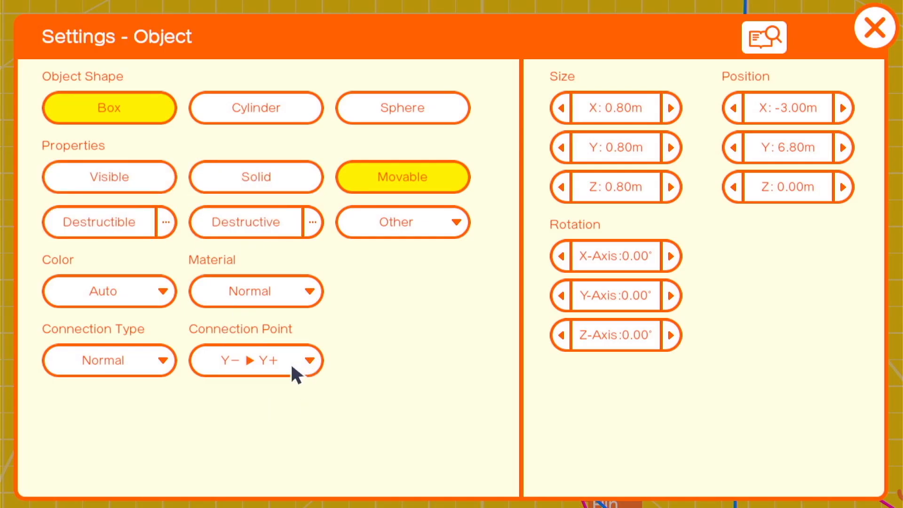
pyautogui.click(254, 360)
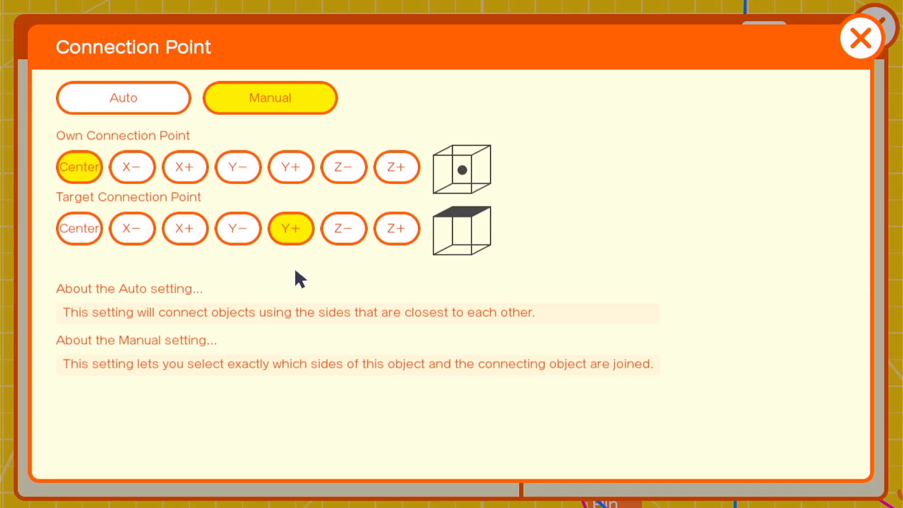
pyautogui.click(859, 38)
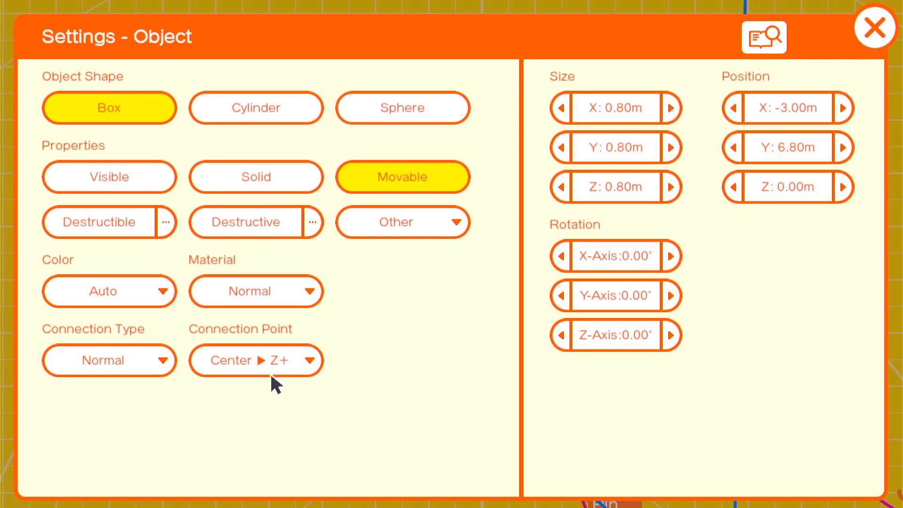
pyautogui.click(671, 187)
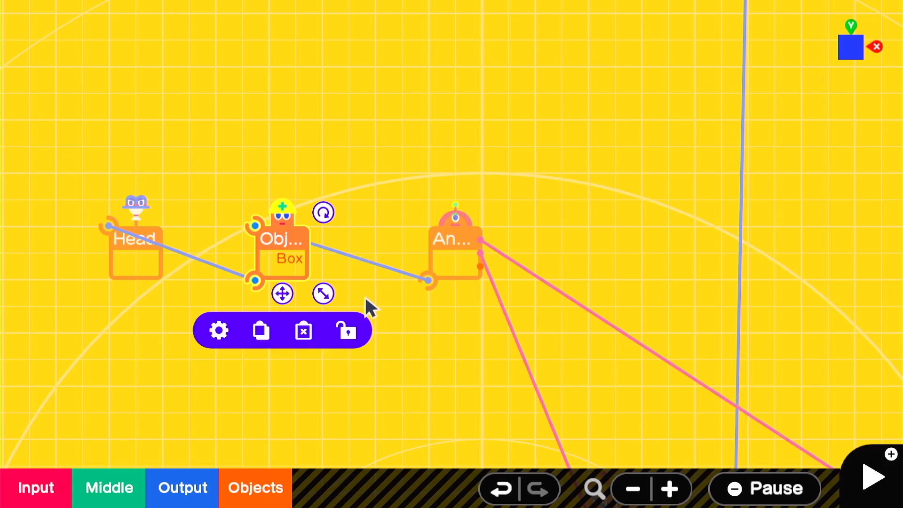
pyautogui.click(254, 487)
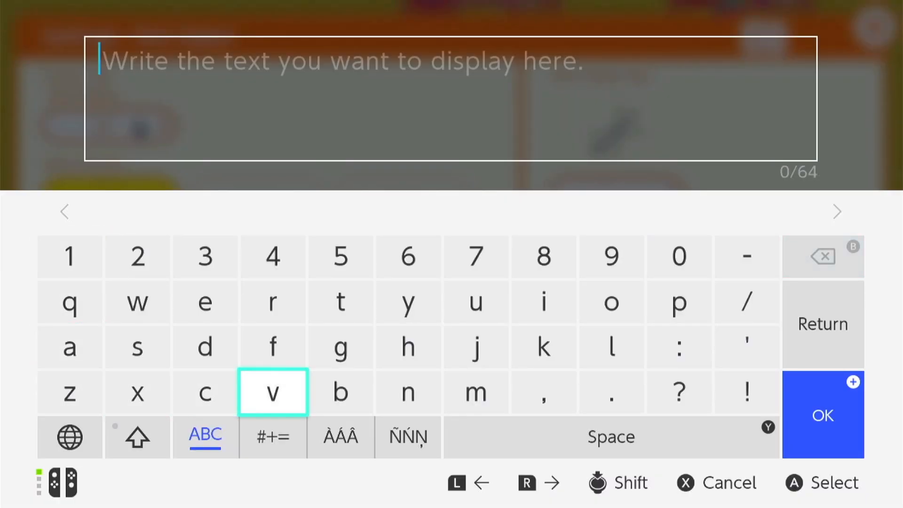
# - Make the text object show 'v' and connect its Z− side to the target's Z+
pyautogui.click(823, 414)
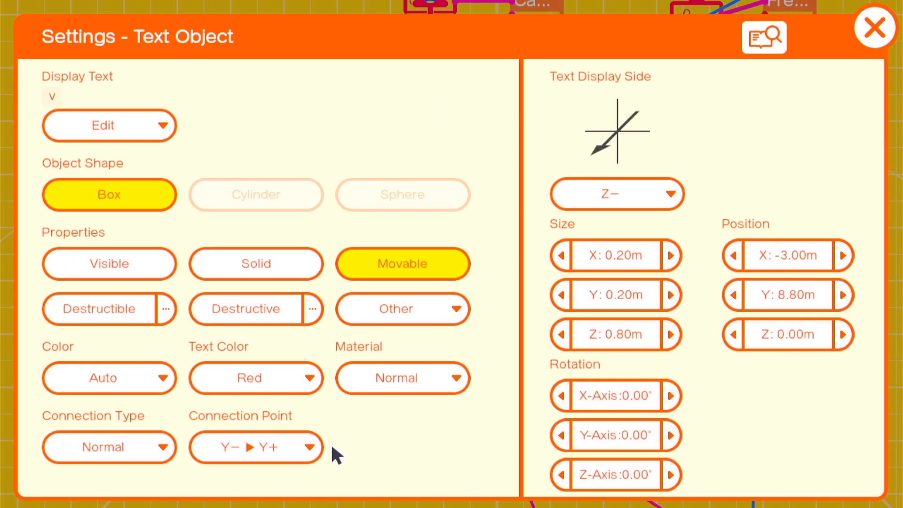
pyautogui.click(255, 447)
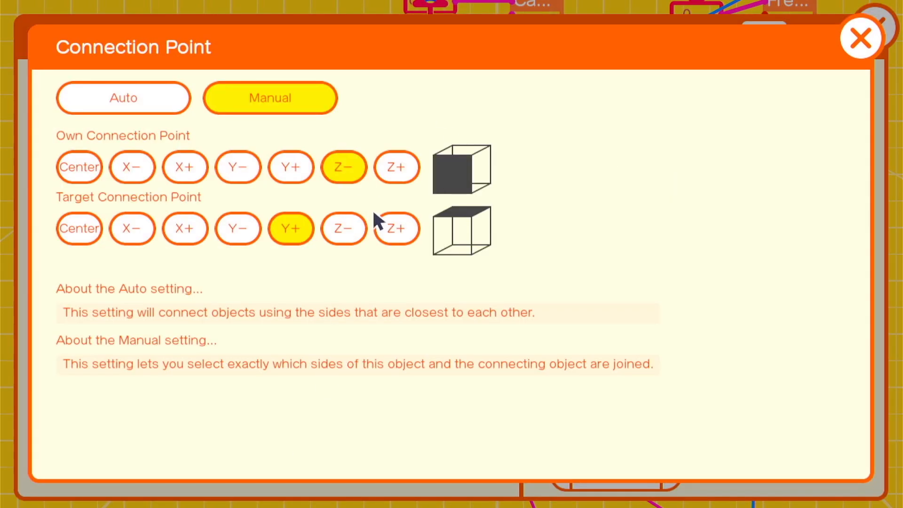
pyautogui.click(861, 37)
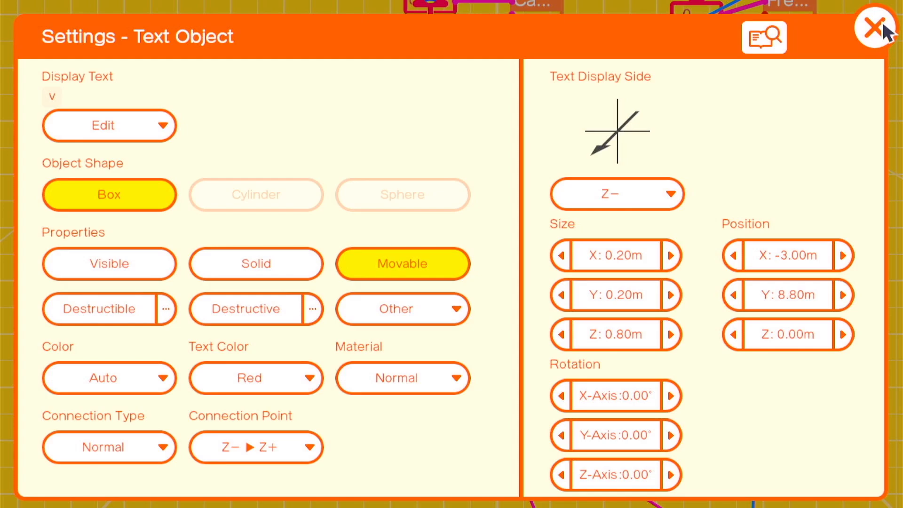
pyautogui.click(875, 28)
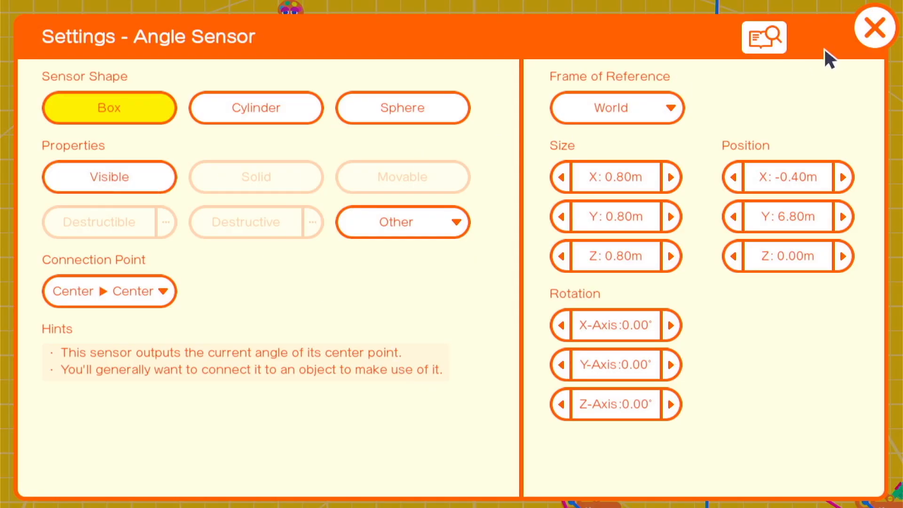
pyautogui.click(873, 28)
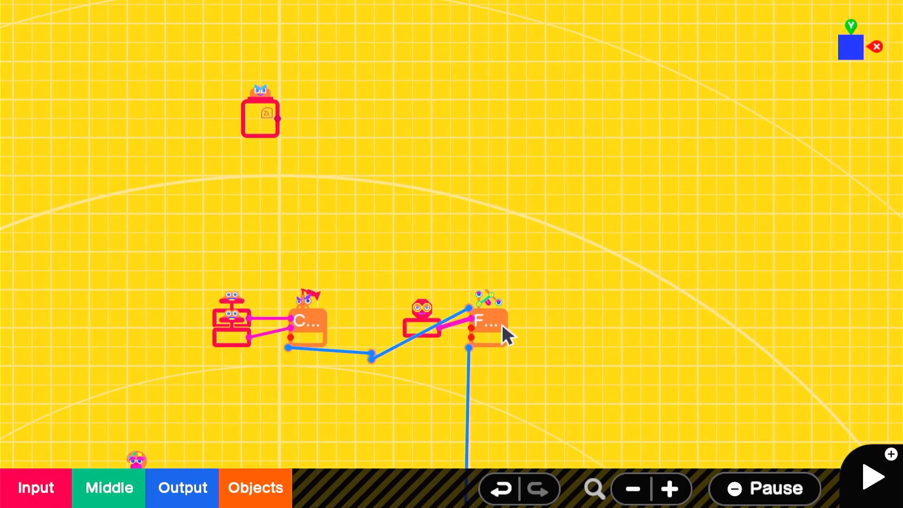
# - Place a Middle nodon beside the top Constant and wire it into the camera nodon
pyautogui.moveTo(487, 323); pyautogui.dragTo(665, 211)
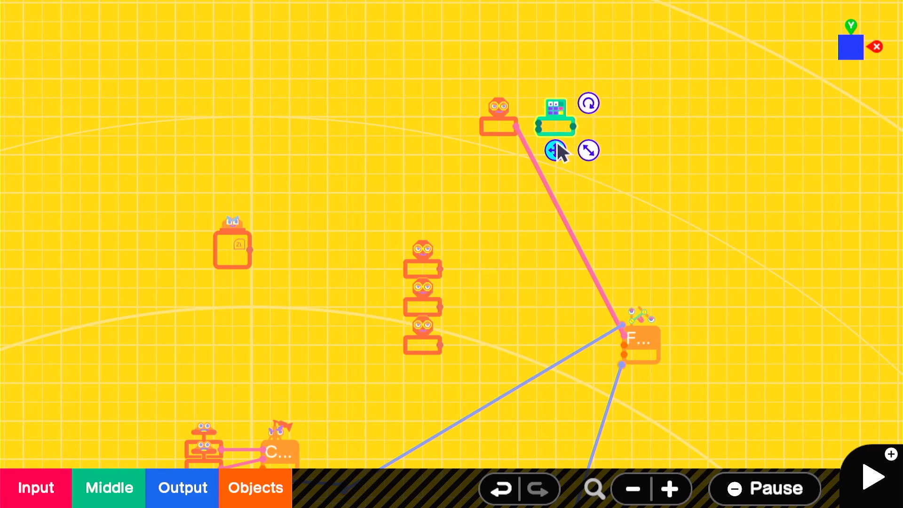
pyautogui.moveTo(555, 123); pyautogui.dragTo(490, 254)
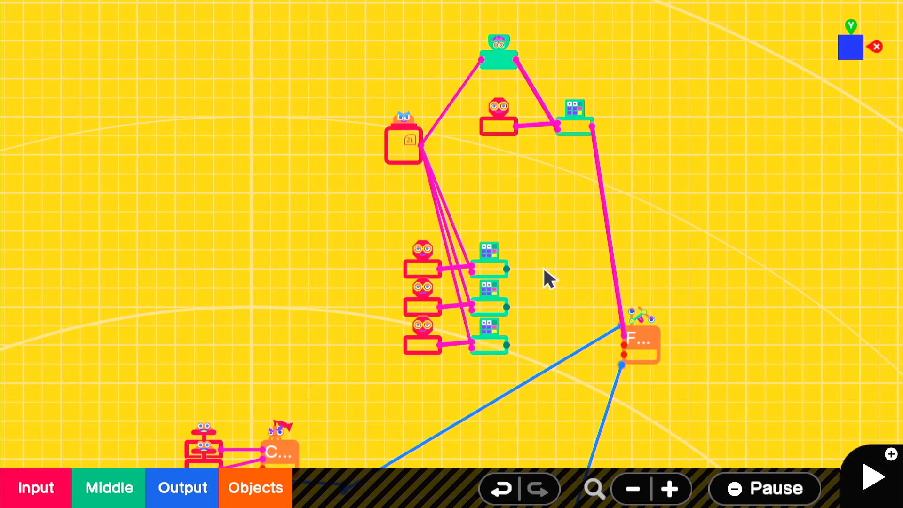
pyautogui.moveTo(547, 277); pyautogui.dragTo(570, 242)
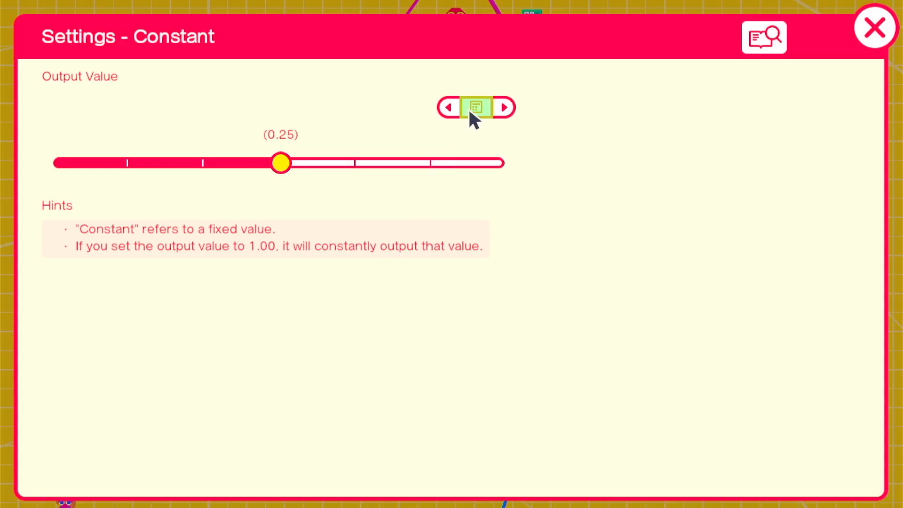
# - Set the Constant nodons' output values to 0.25, one by one
pyautogui.click(476, 107)
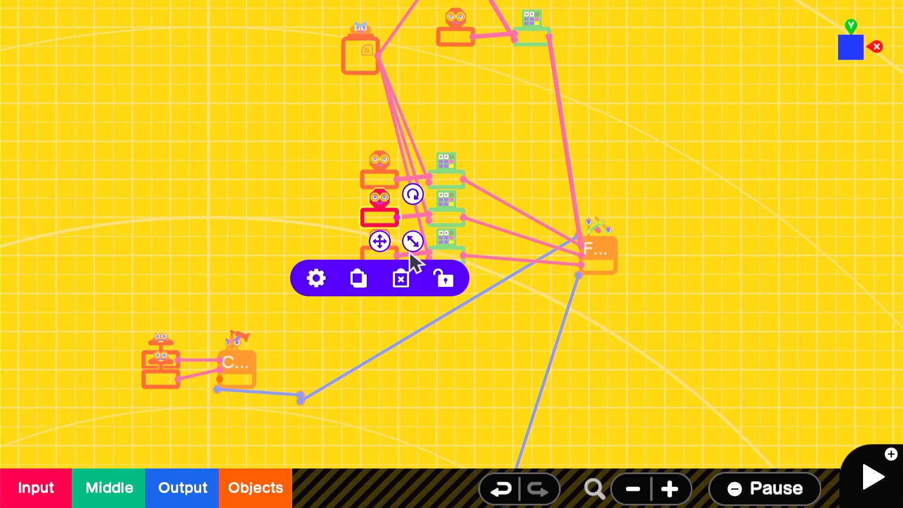
pyautogui.click(315, 278)
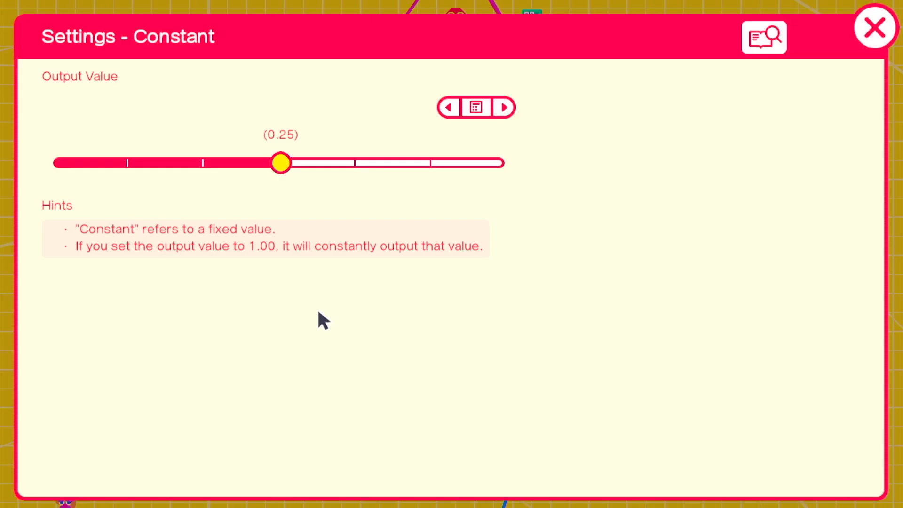
pyautogui.click(875, 27)
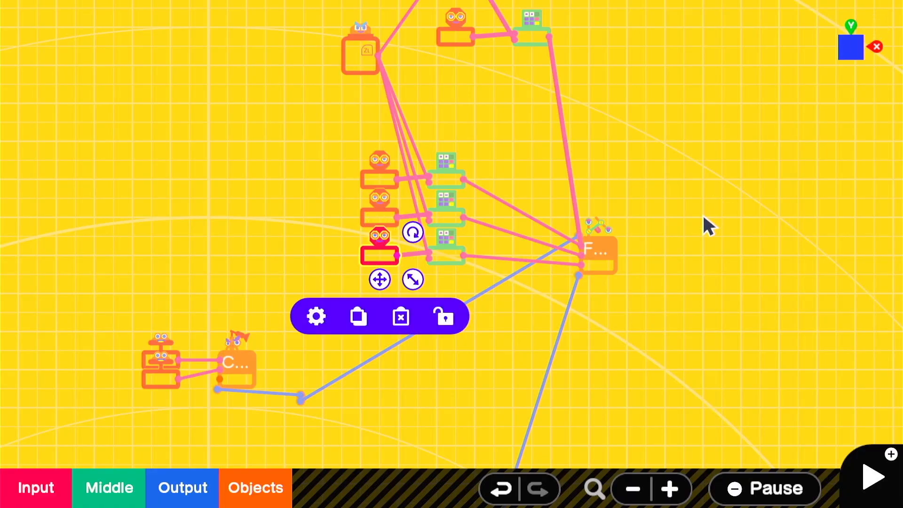
pyautogui.click(872, 477)
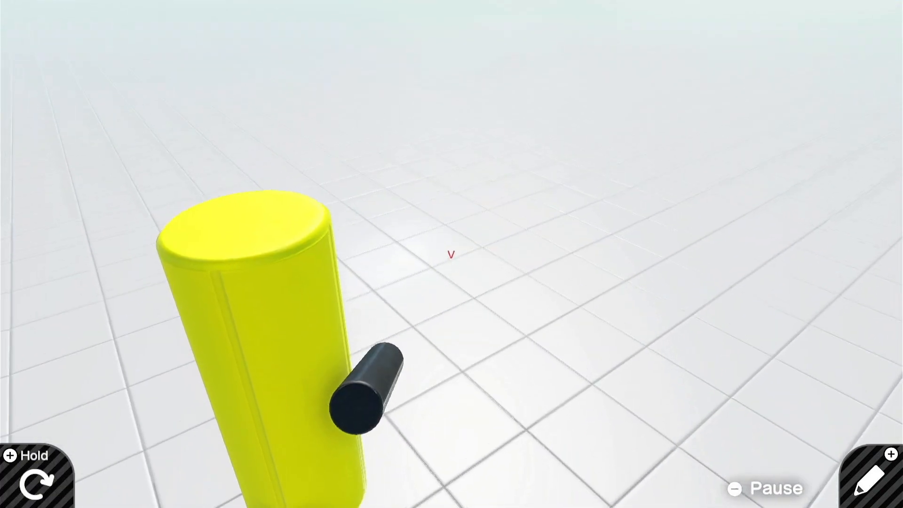
# - Start test play to see the yellow body, black blaster and red v reticle
pyautogui.click(875, 488)
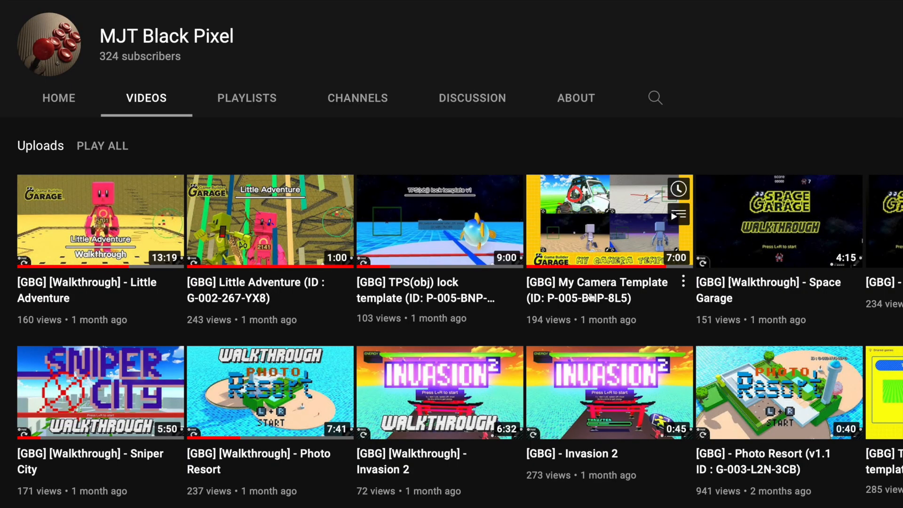
pyautogui.moveTo(160, 199)
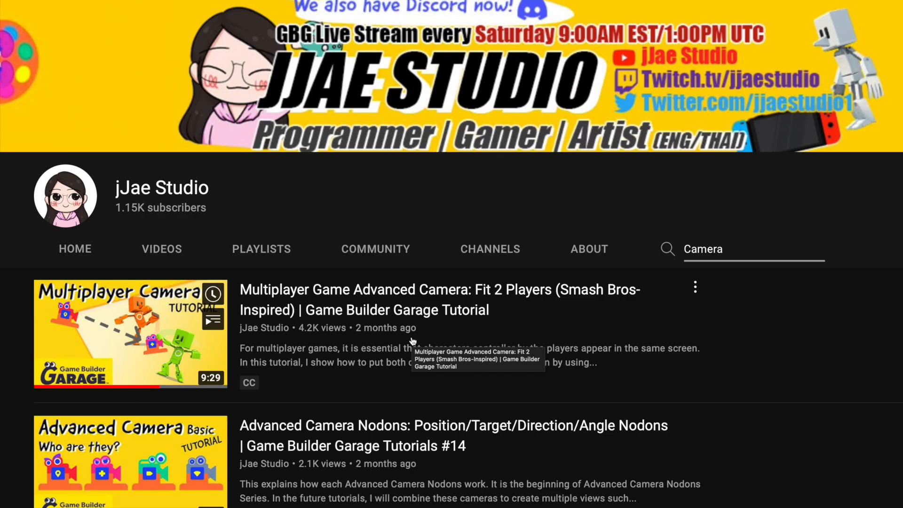
# - Scroll through the channel's 'Camera' search results
pyautogui.scroll(-3)
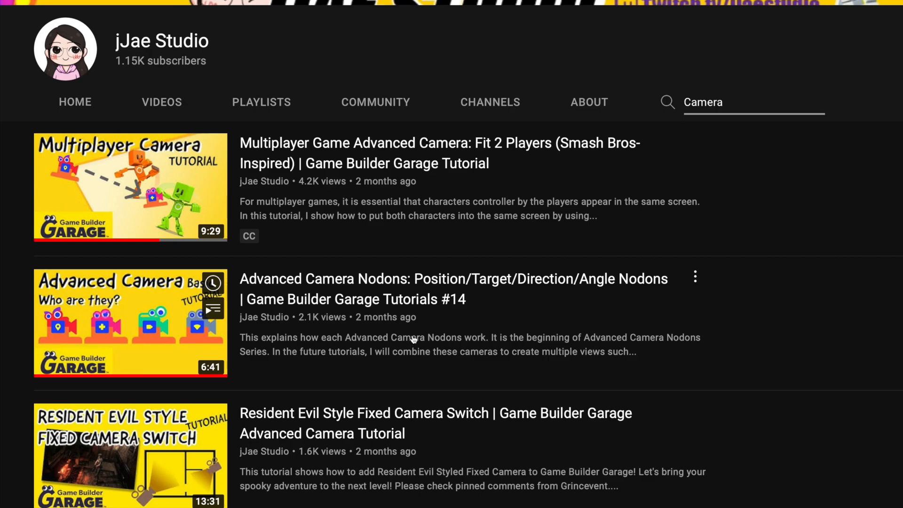
pyautogui.scroll(-3)
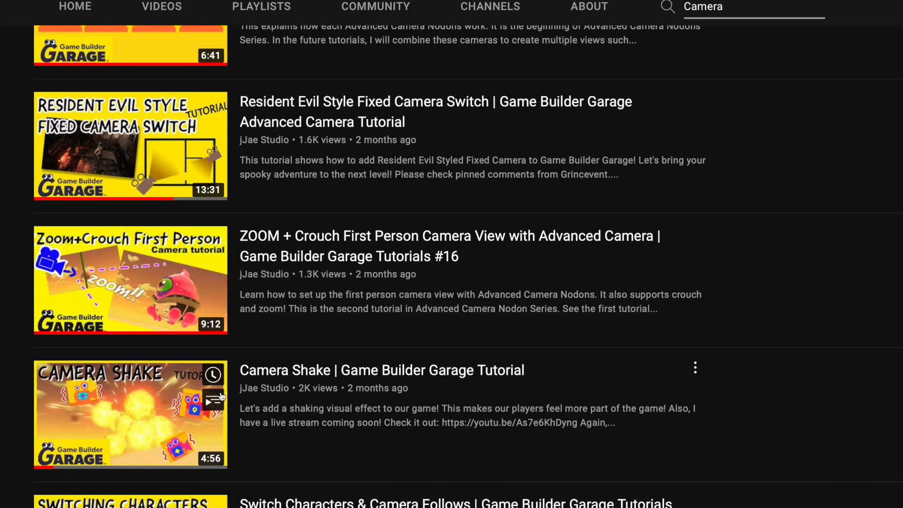
pyautogui.scroll(3)
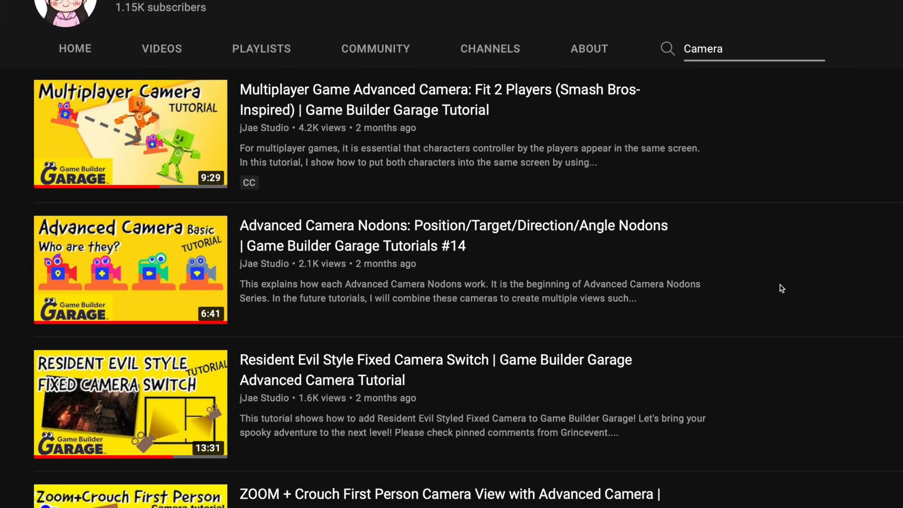